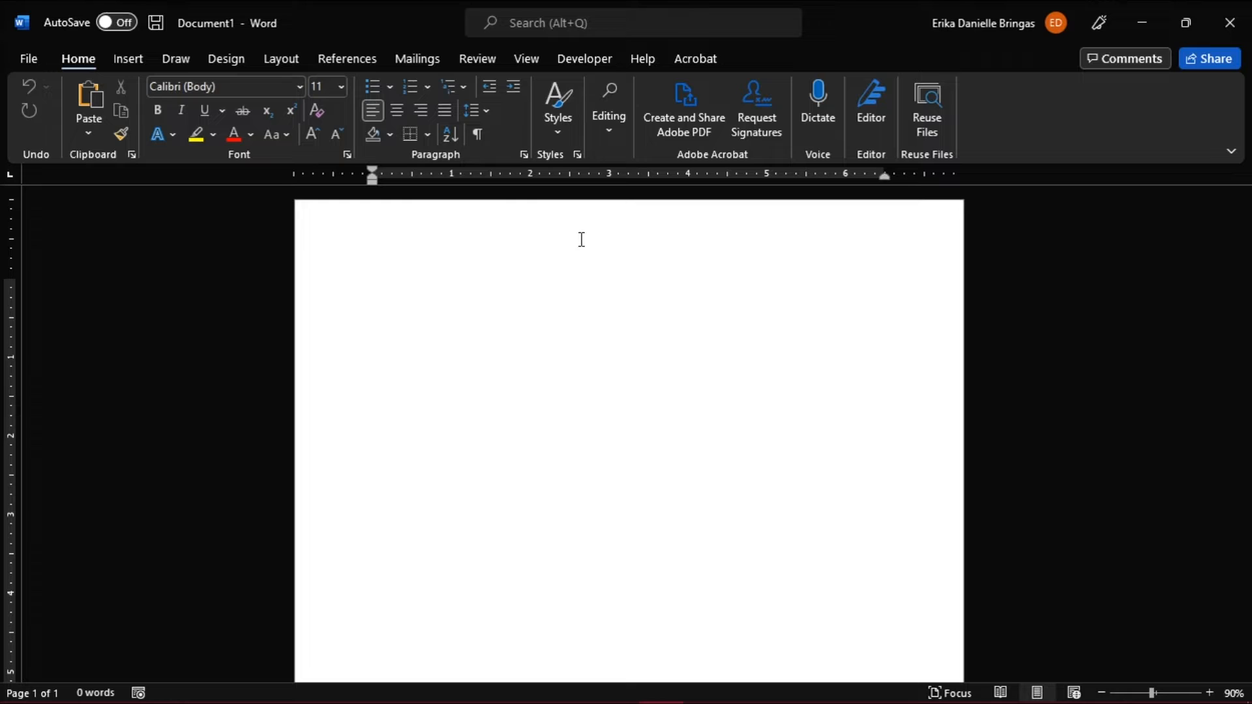
Center the company name, address, email and contact number in the header, then add a bold, larger ORDER FORM title.
left_click(373, 286)
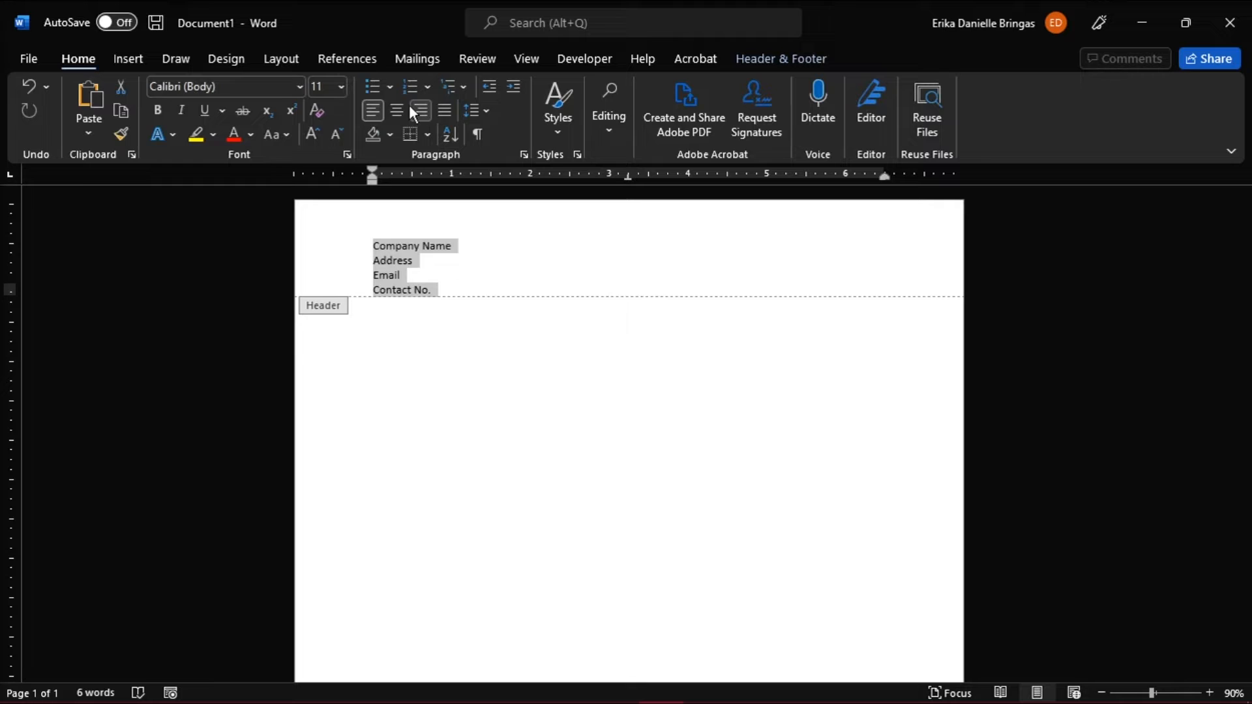
left_click(396, 110)
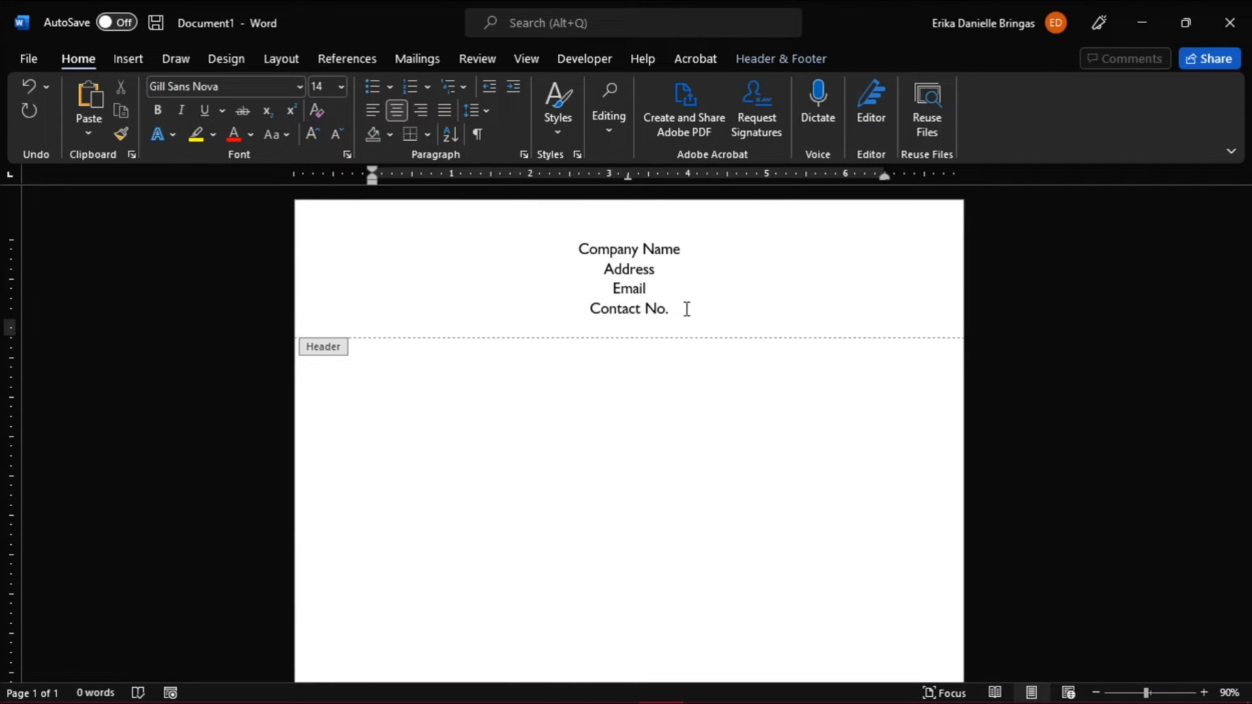
type("ORDER F")
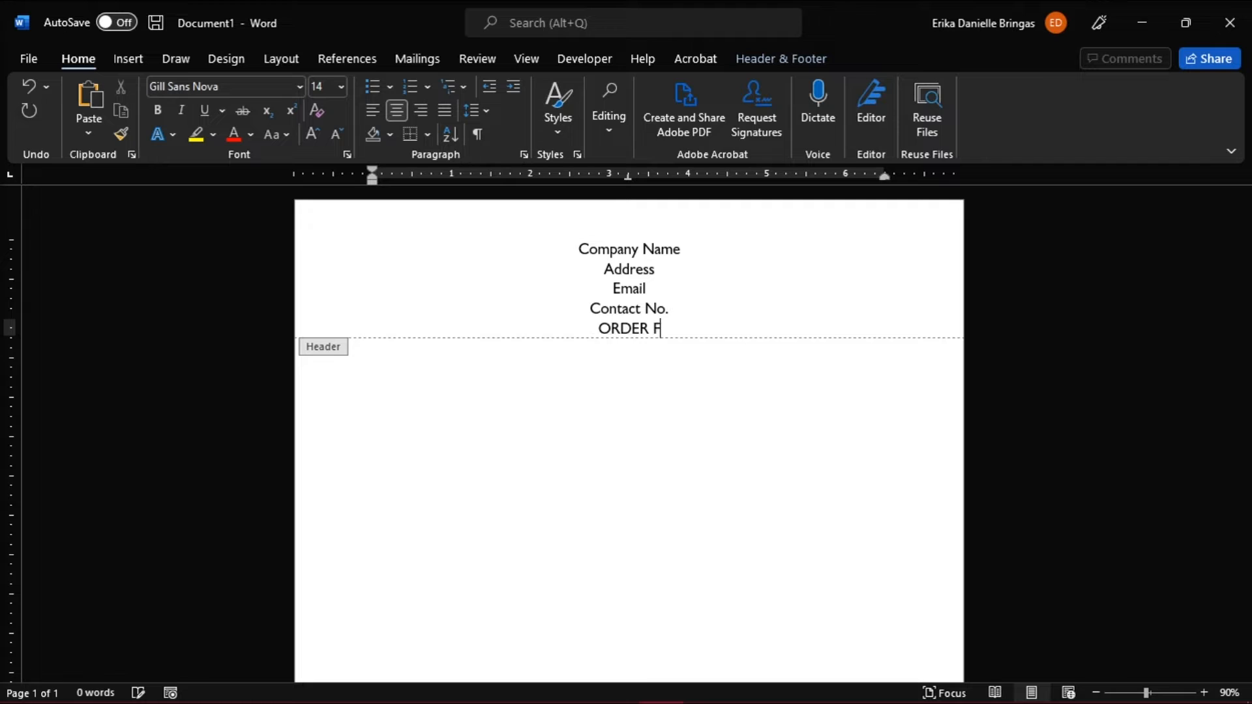
type("ORM")
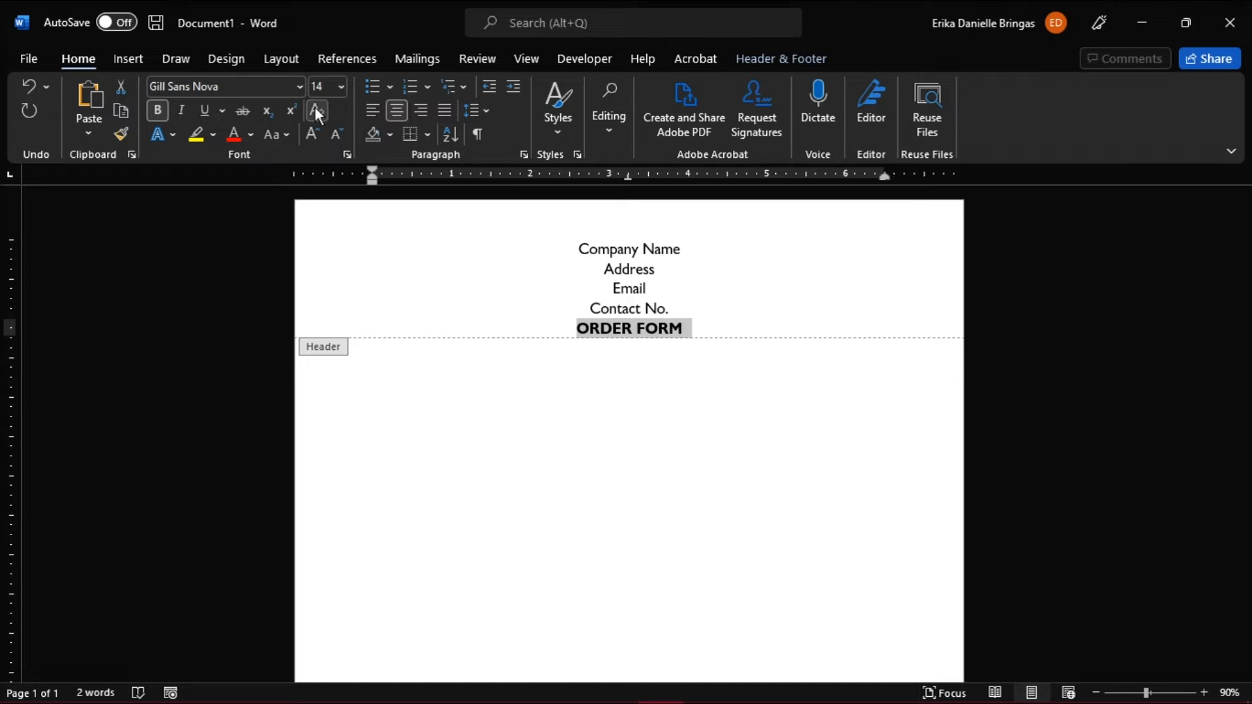
left_click(310, 134)
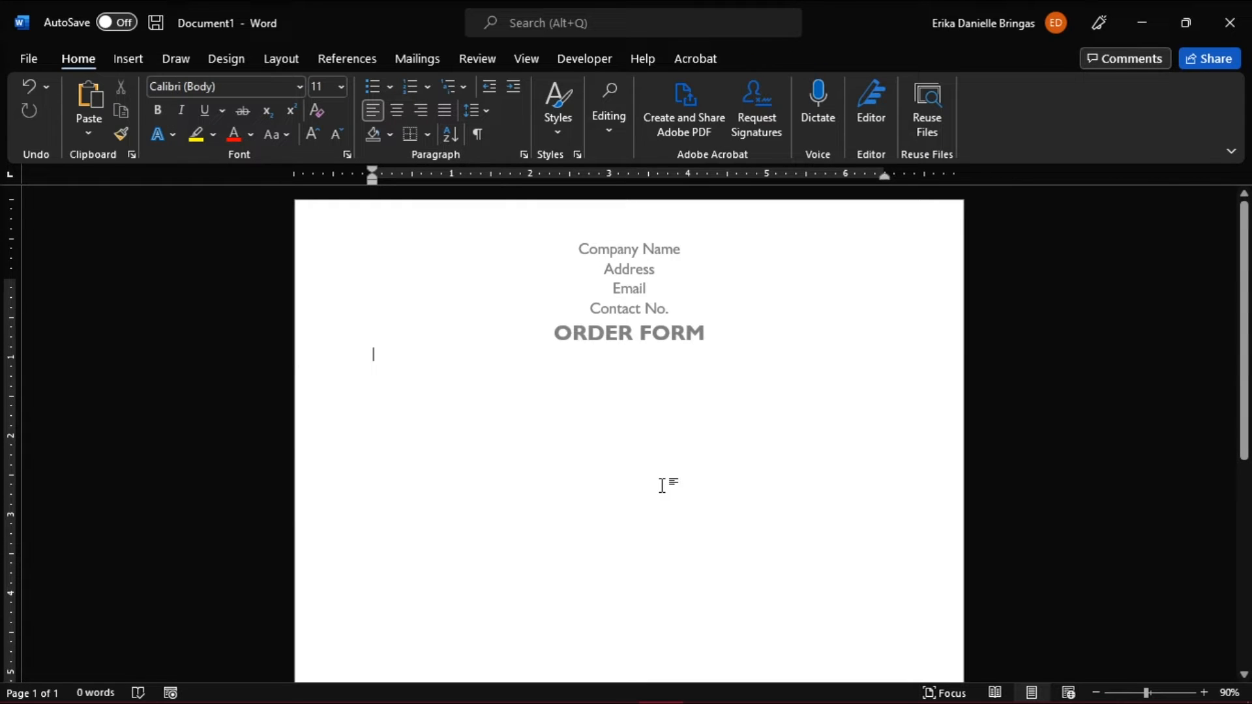
Type Customer: and Address: on the left, and Date:, Contact No: and ORDER NO: on the right.
type("cu")
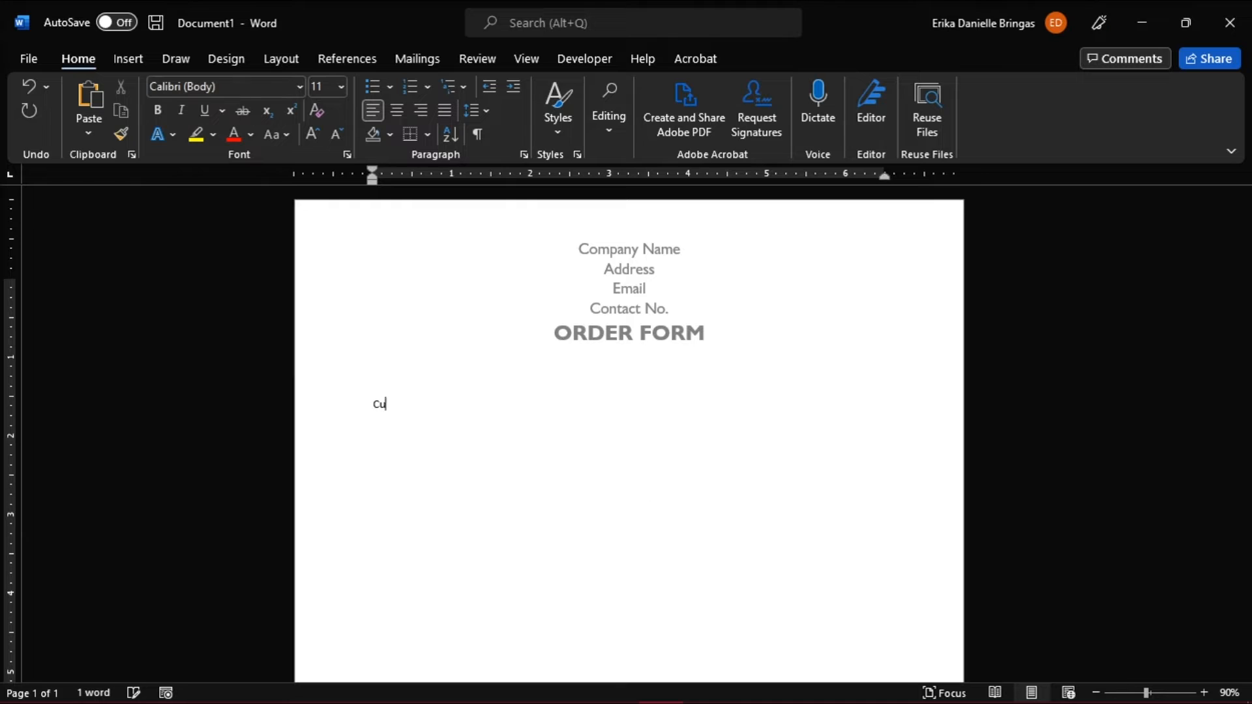
type("stomer:")
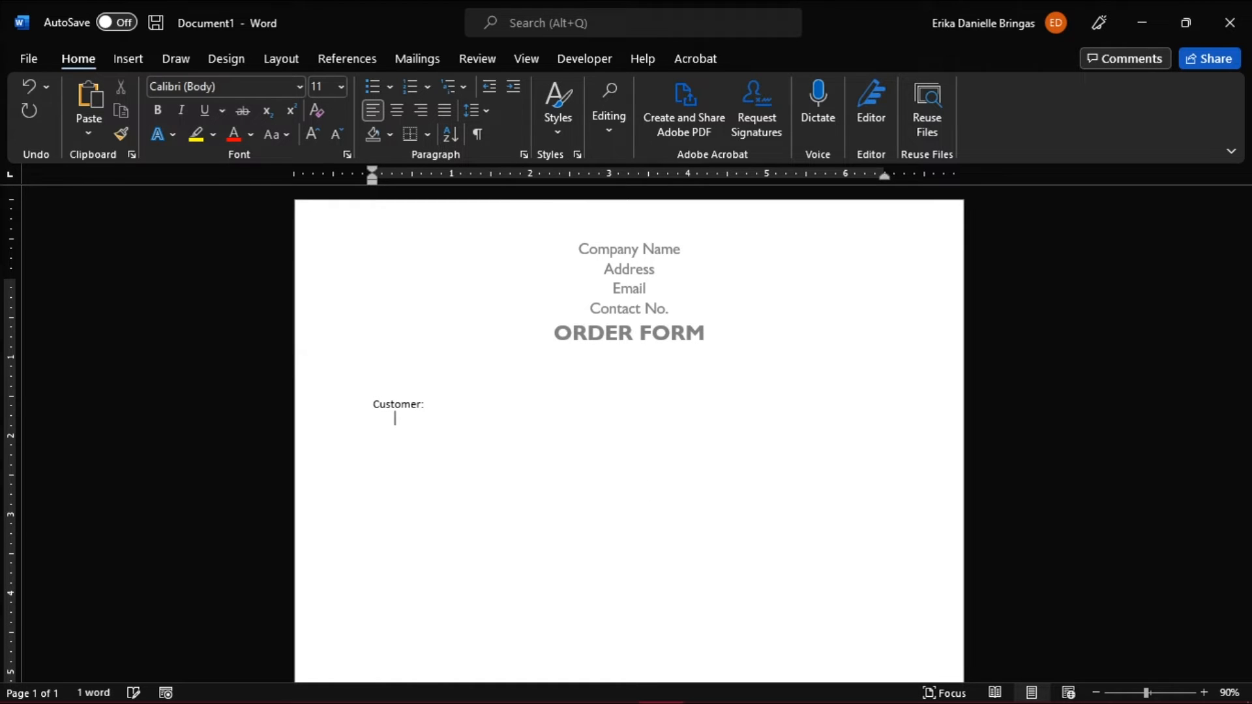
type("Address:")
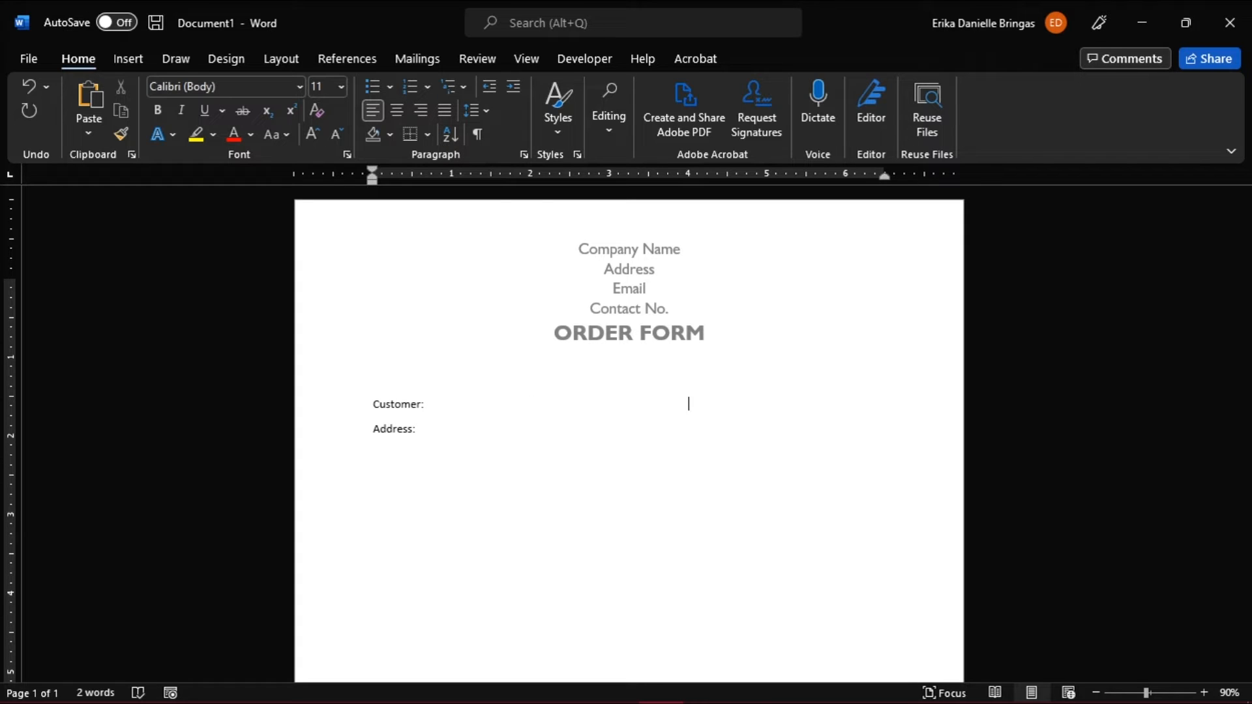
type("Date:")
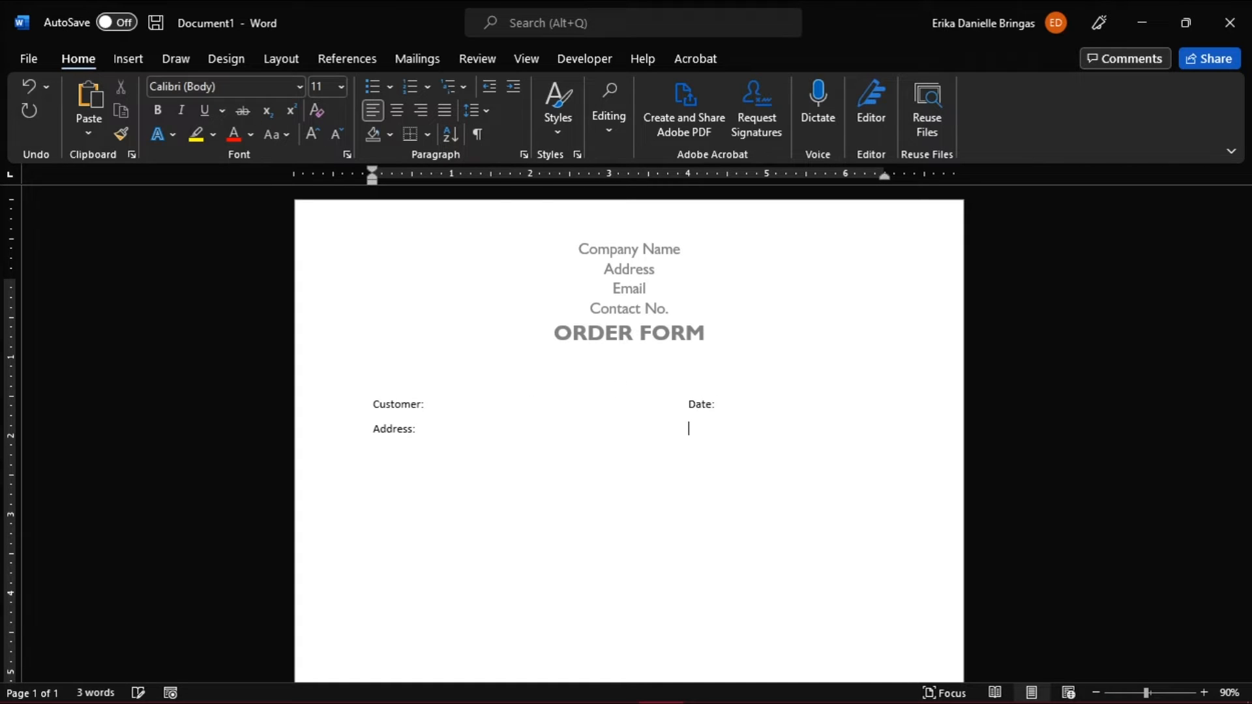
type("Contact No:")
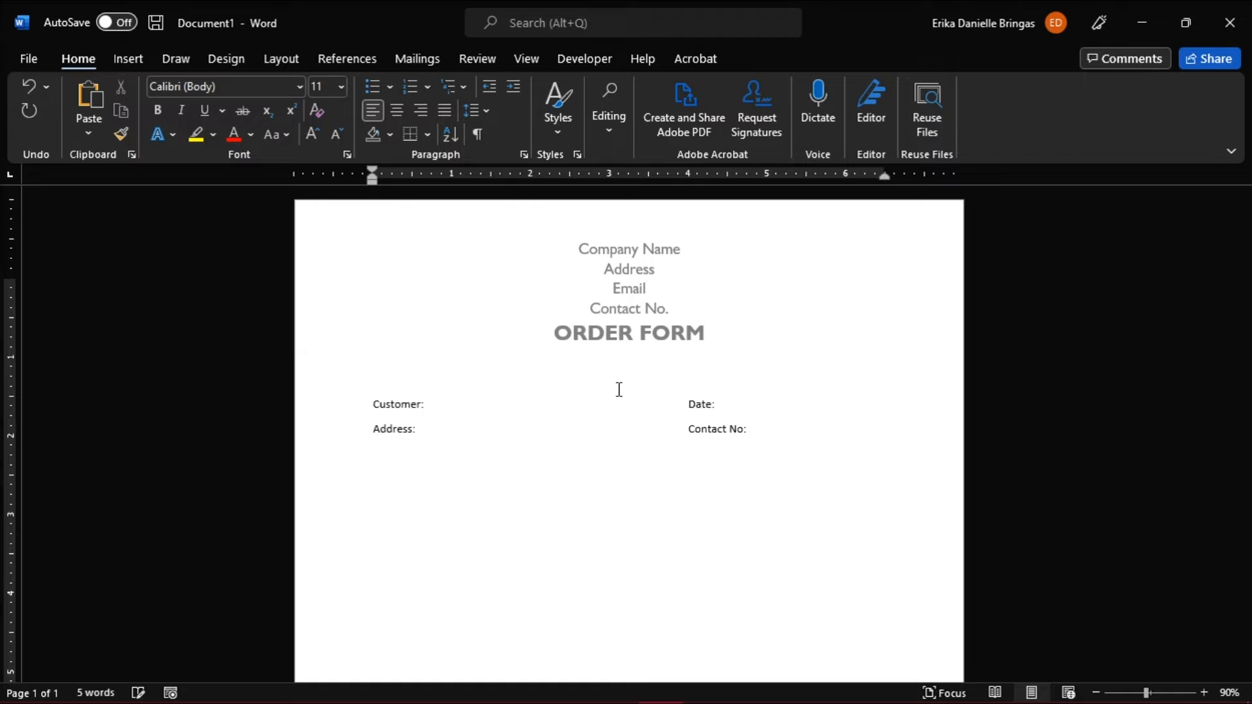
type("o")
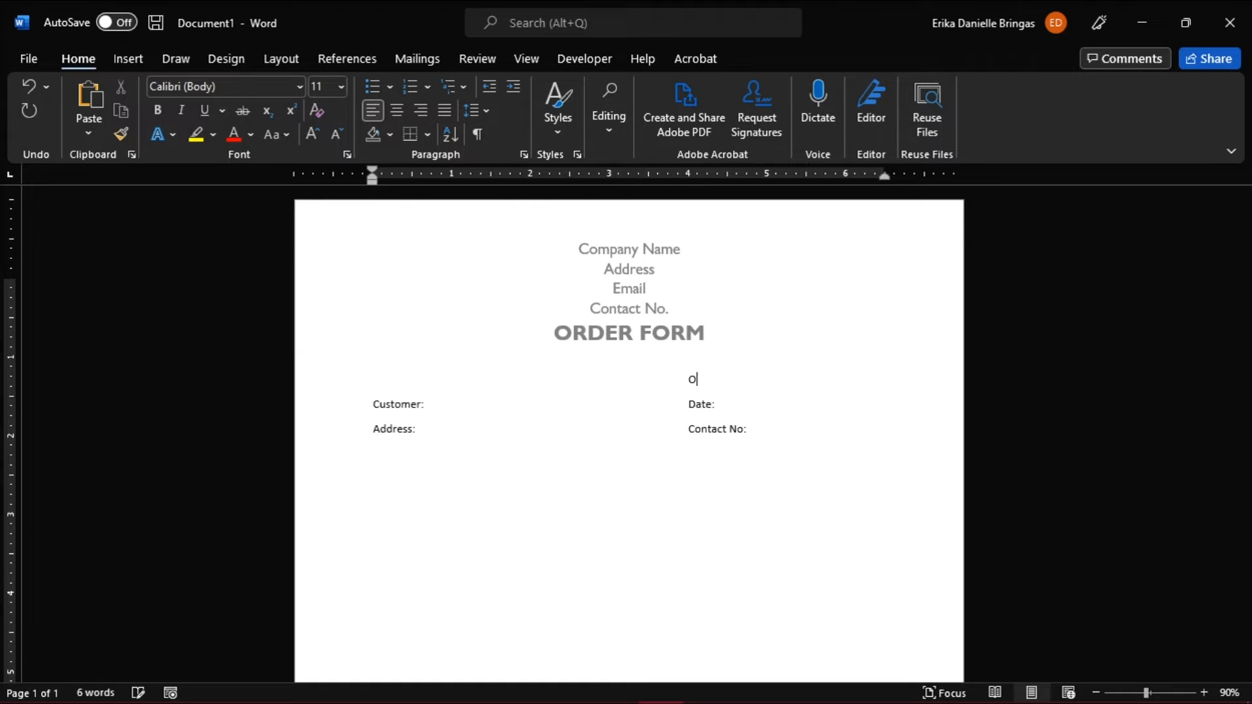
type("RDER NO:")
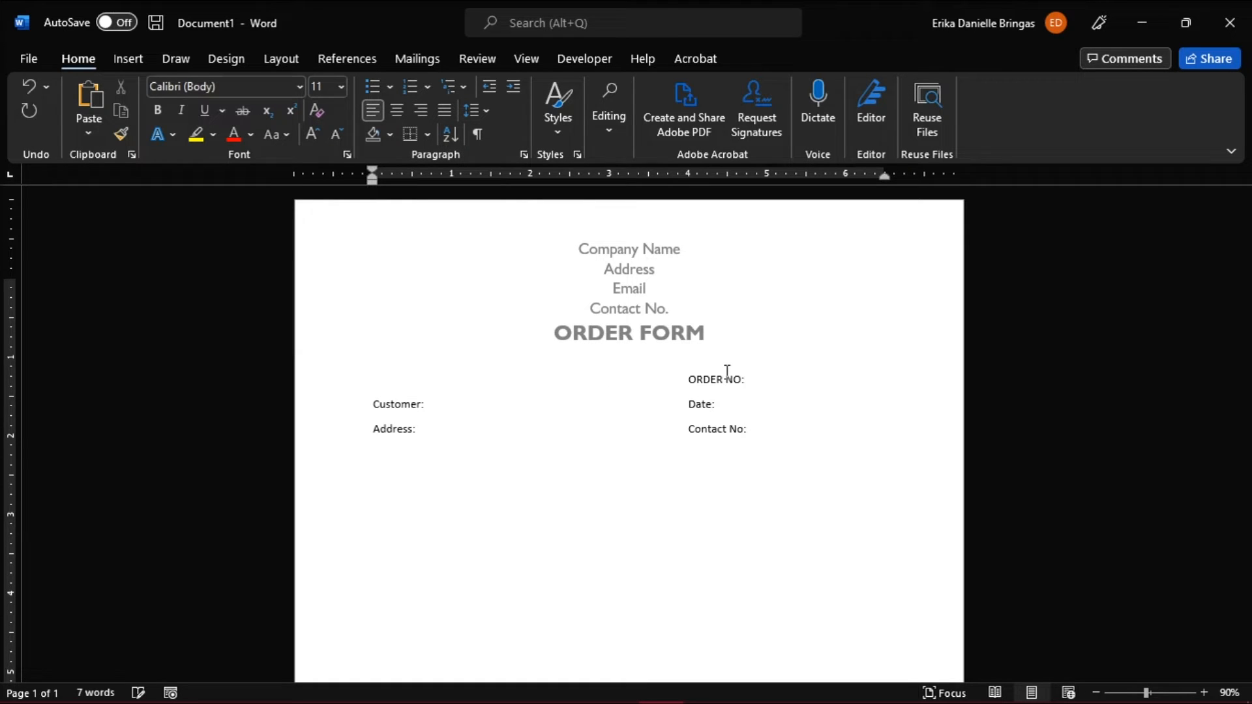
mouse_move(778, 445)
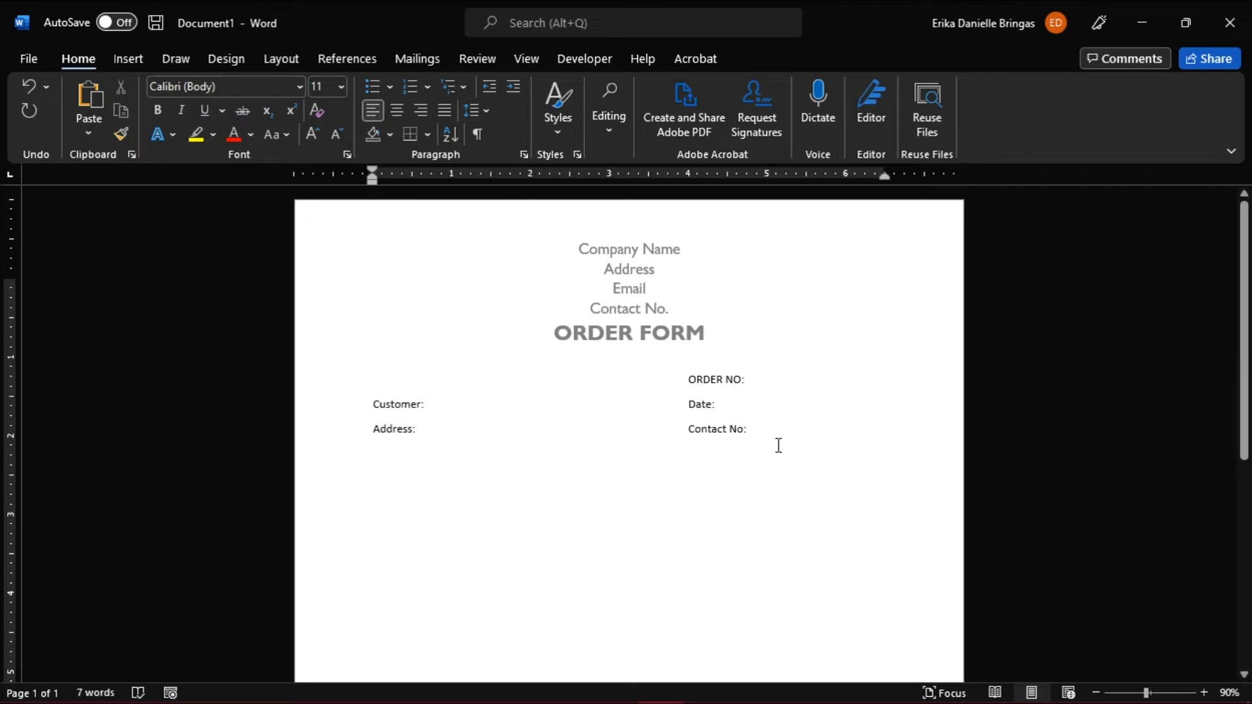
left_click(425, 404)
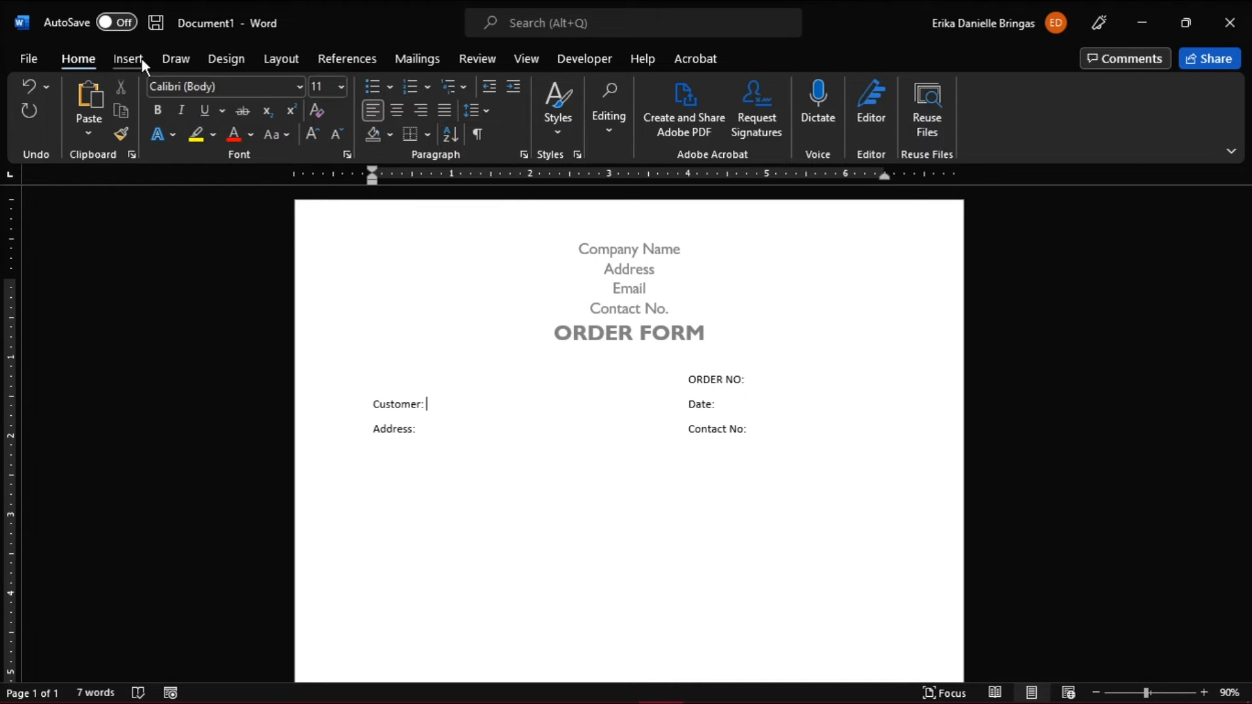
Set the field labels to Gill Sans Nova 12 with underlined blank fill-in lines after each.
left_click(263, 88)
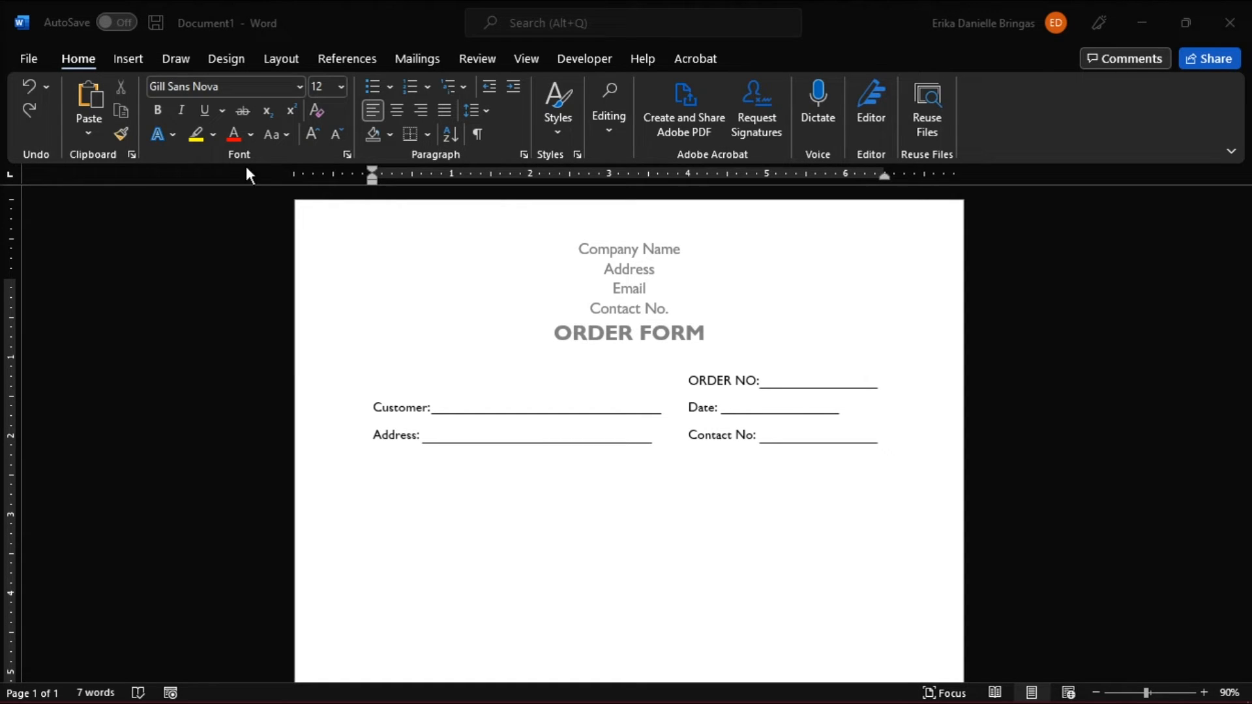
left_click(128, 58)
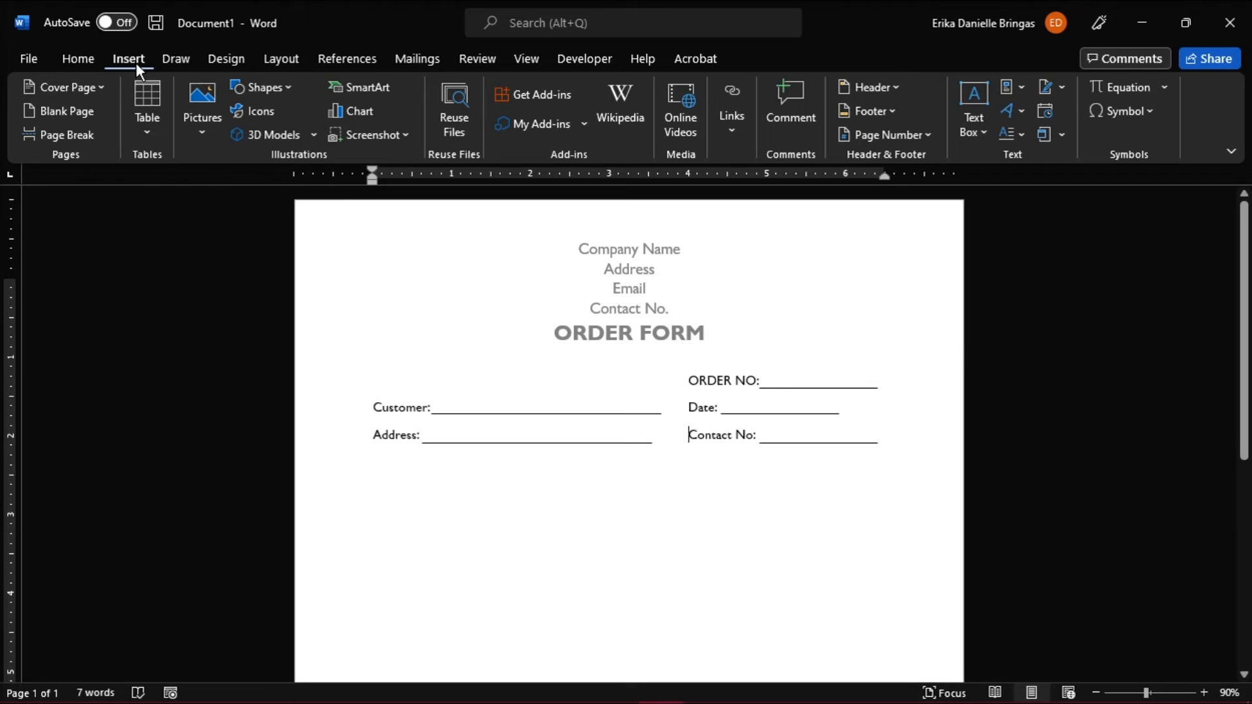
Insert a five-column table below the fields and resize its columns.
left_click(147, 107)
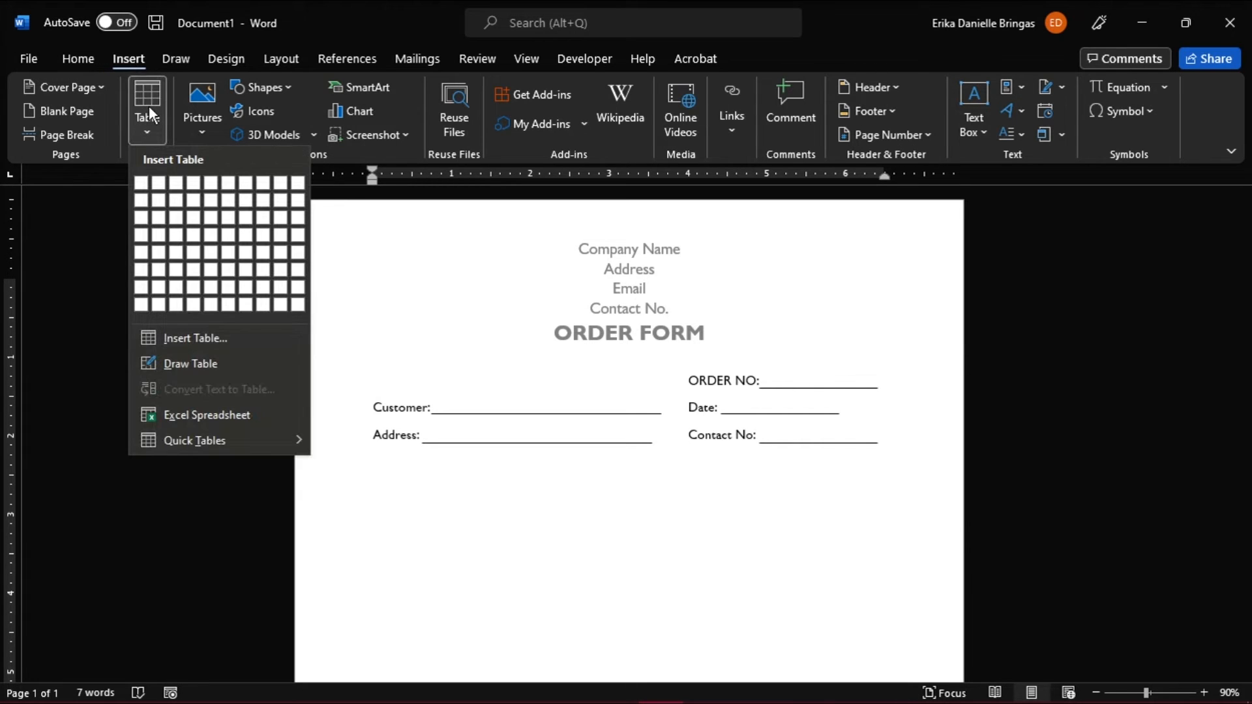
left_click(373, 489)
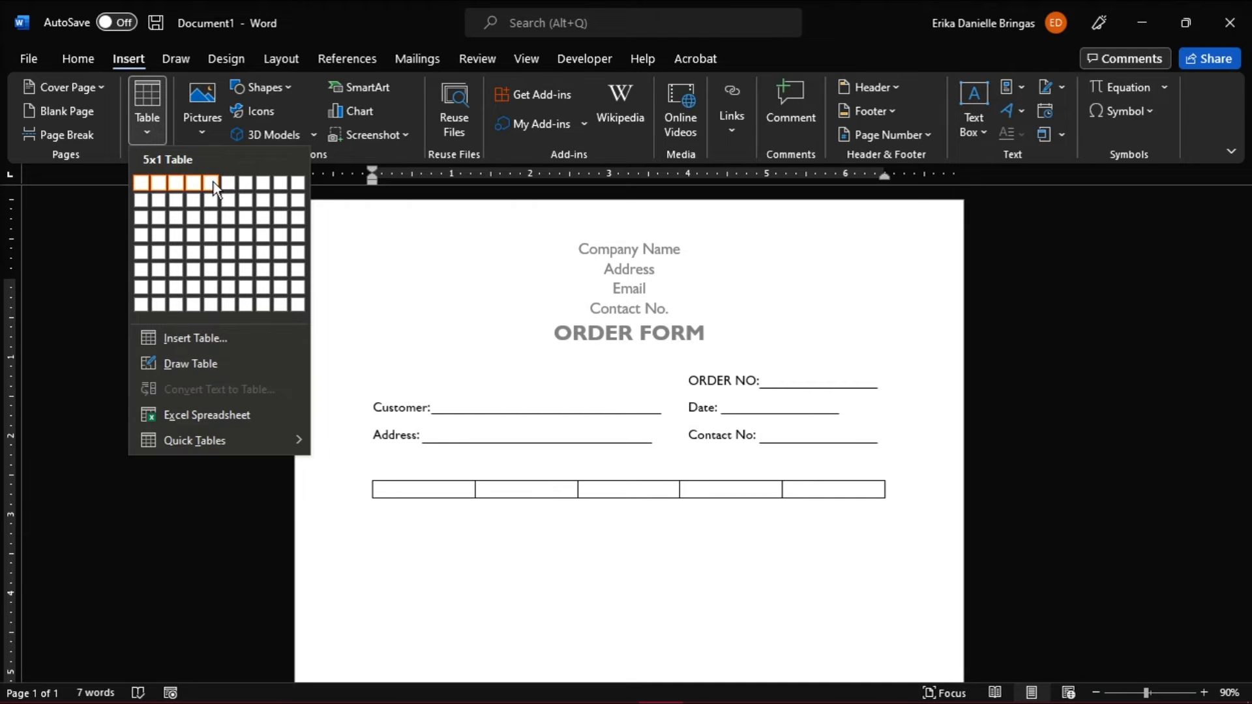
left_click(228, 298)
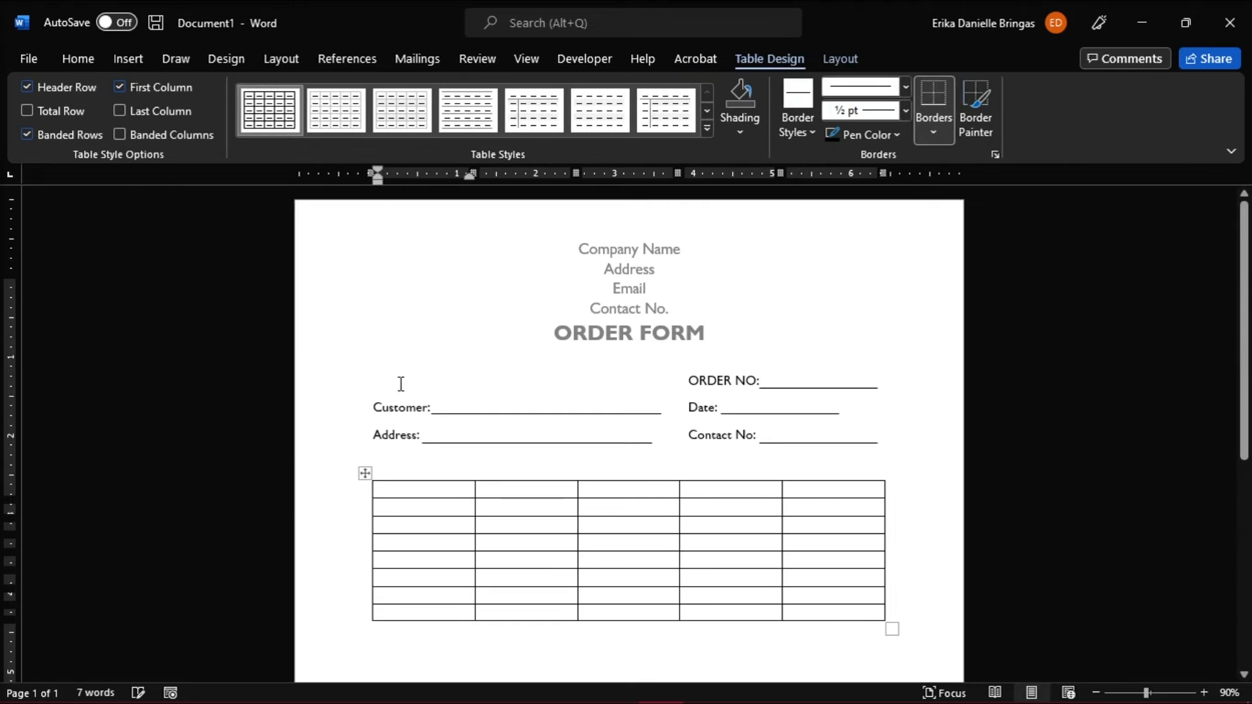
scroll("down", 3)
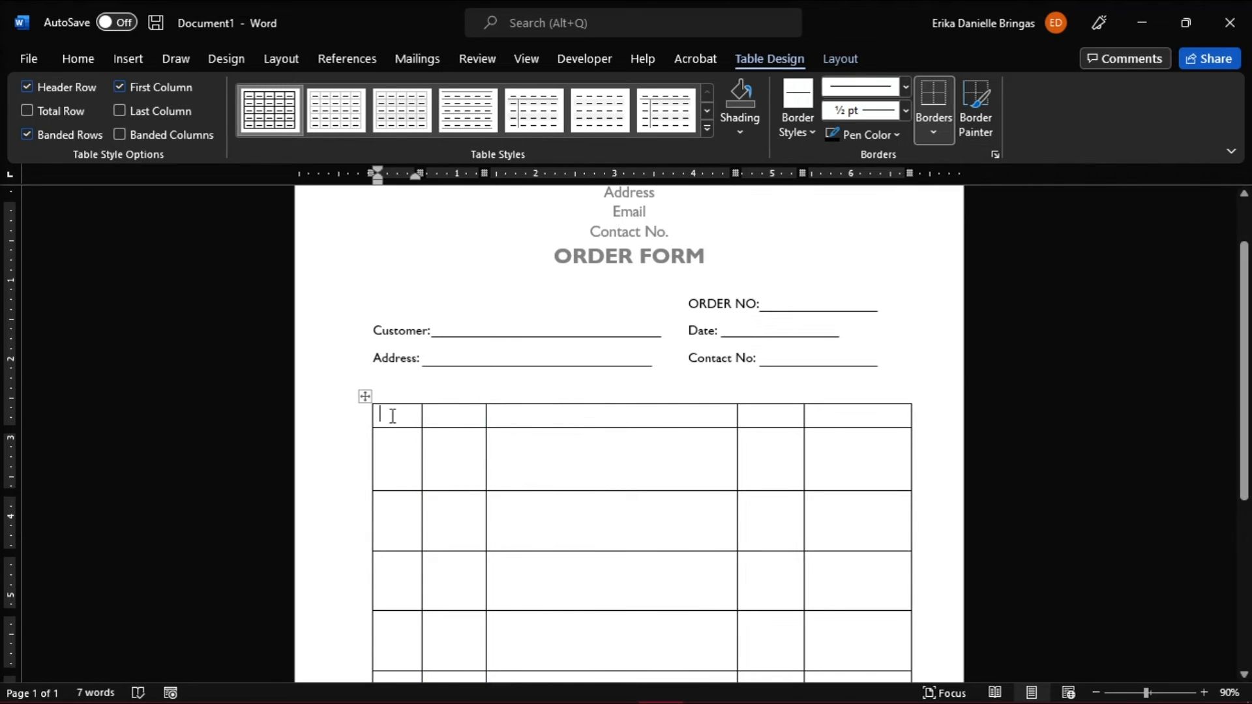
Type the QTY, UNIT, DESCRIPTION/S, UNIT PRICE, AMOUNT headings and a TOTAL AMOUNT: row.
type("QTY")
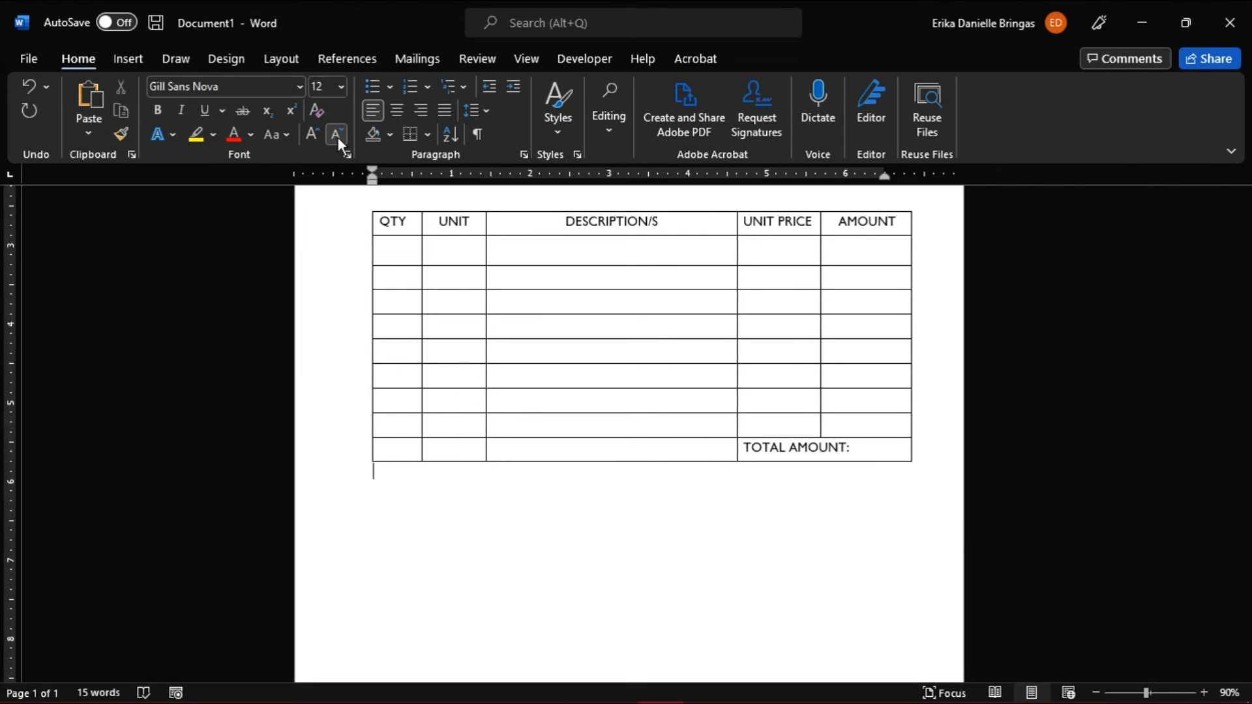
Type 'Received the above merchandise in good order and condition.' below the table.
type("Received")
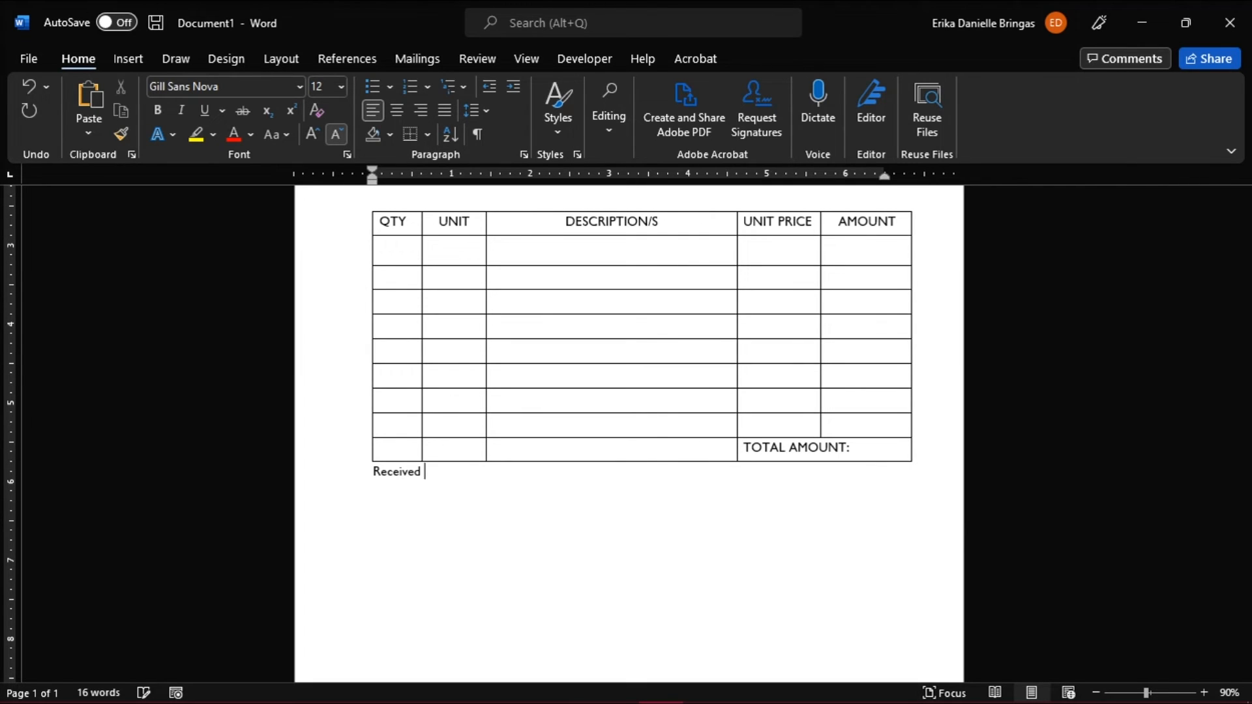
type("the above merchandise")
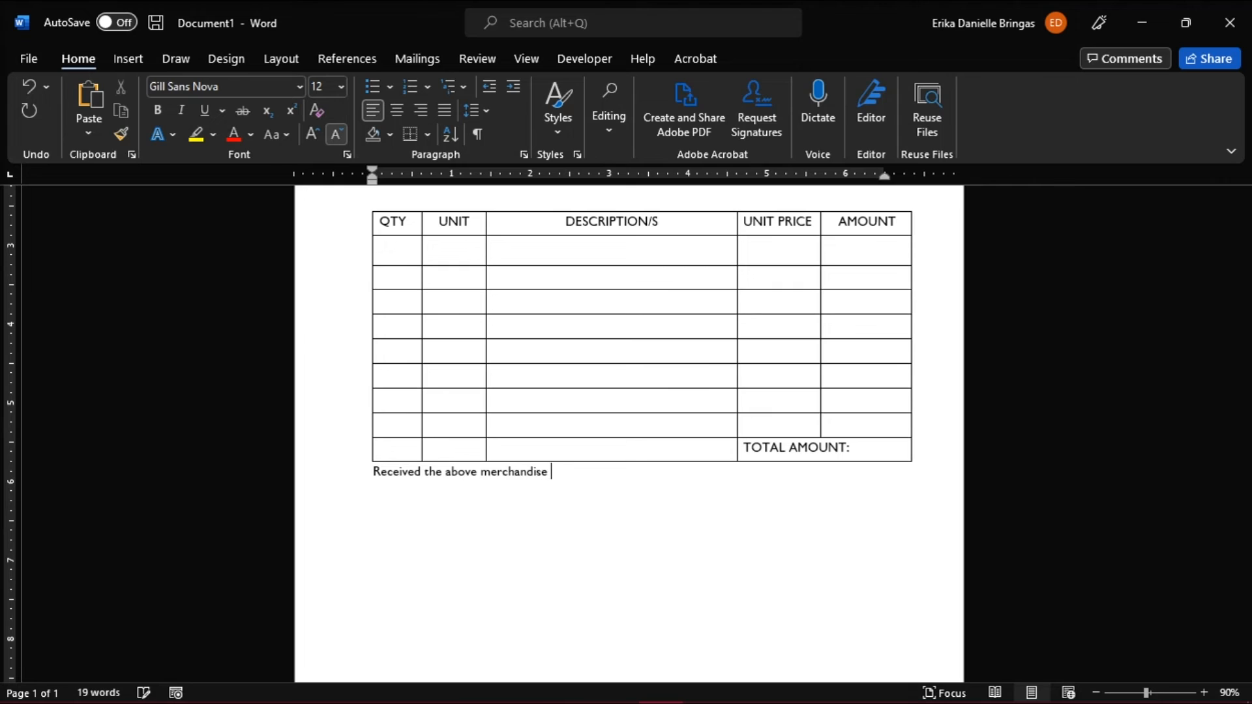
type("in good order and cor")
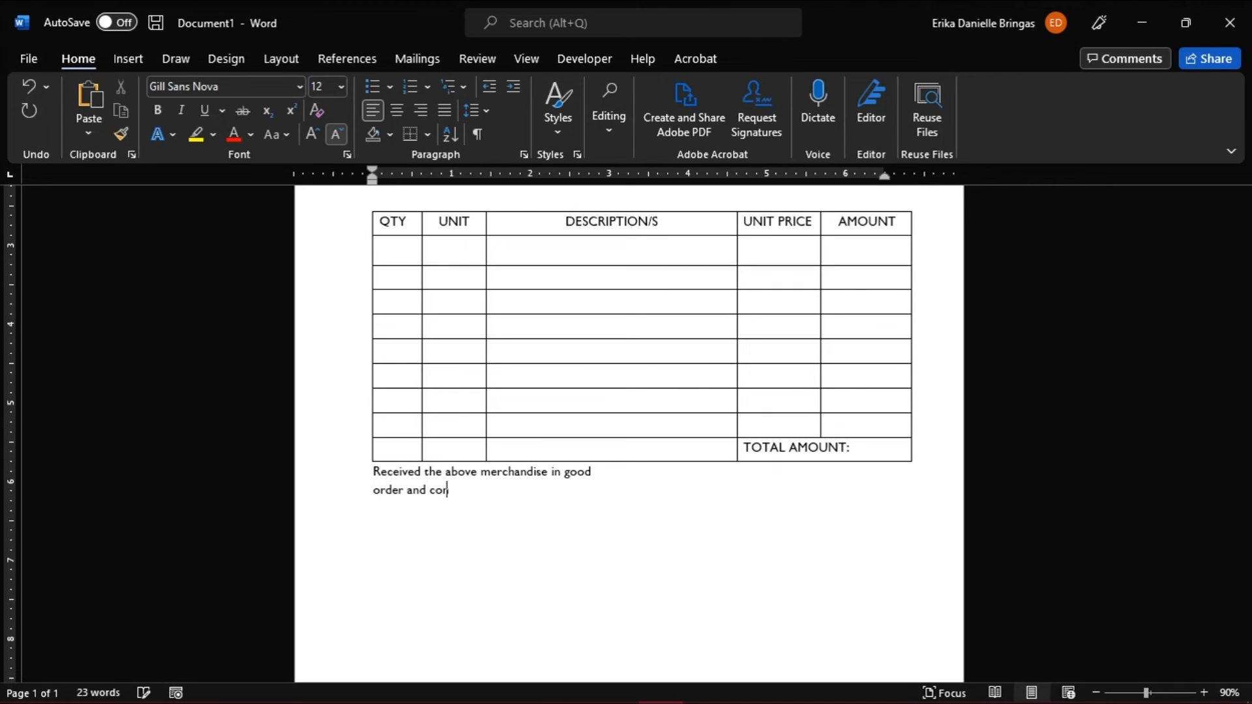
type("dition.")
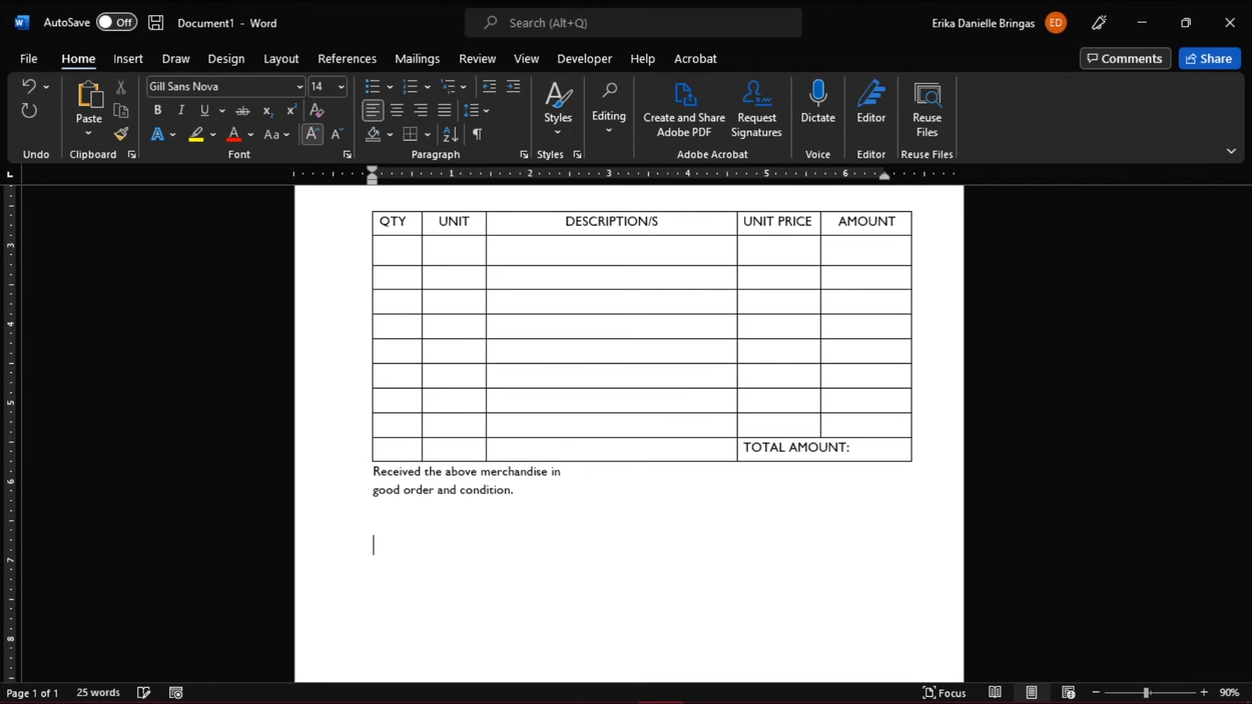
Add Prepared by: and Signature: labels at size 14 on the next line.
type("Prepared")
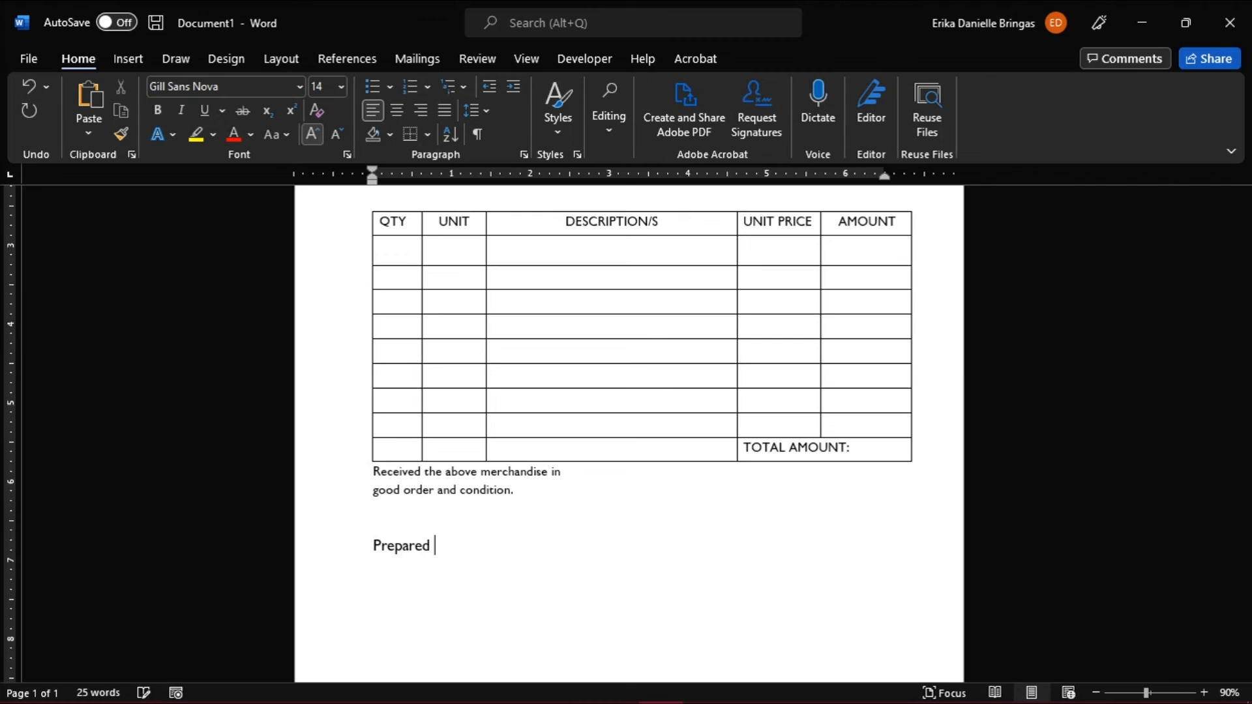
type("by:")
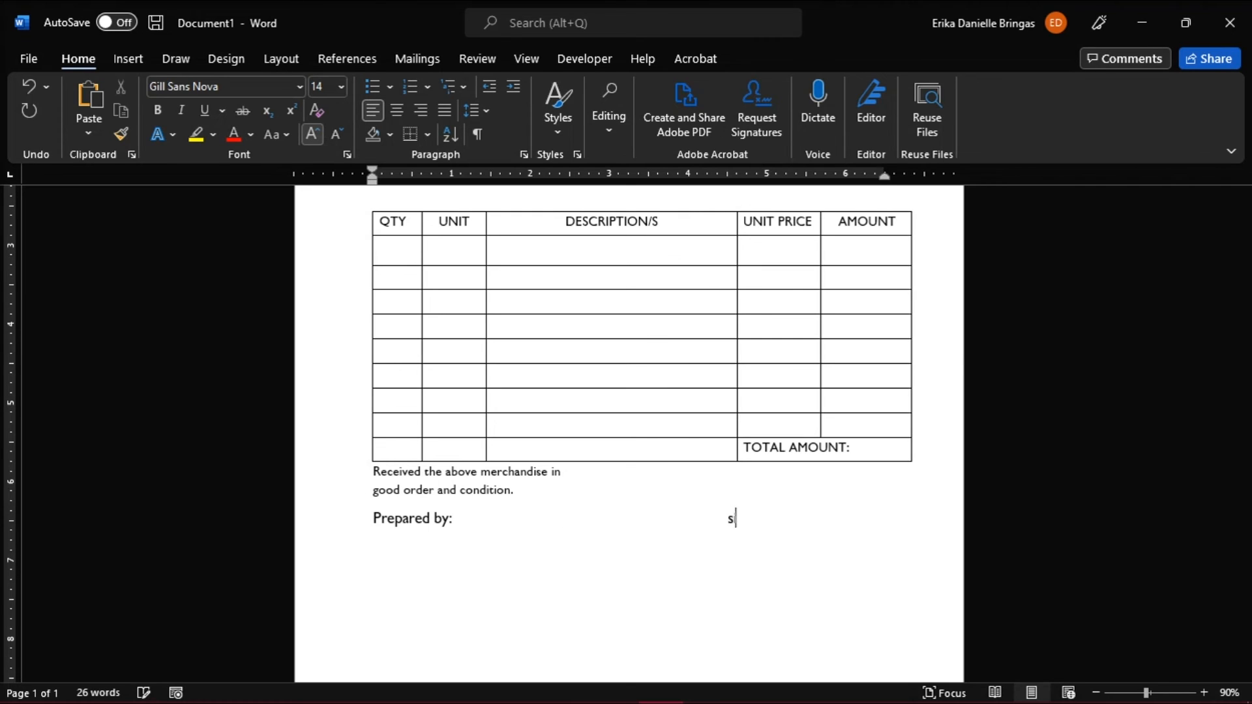
type("ignature:")
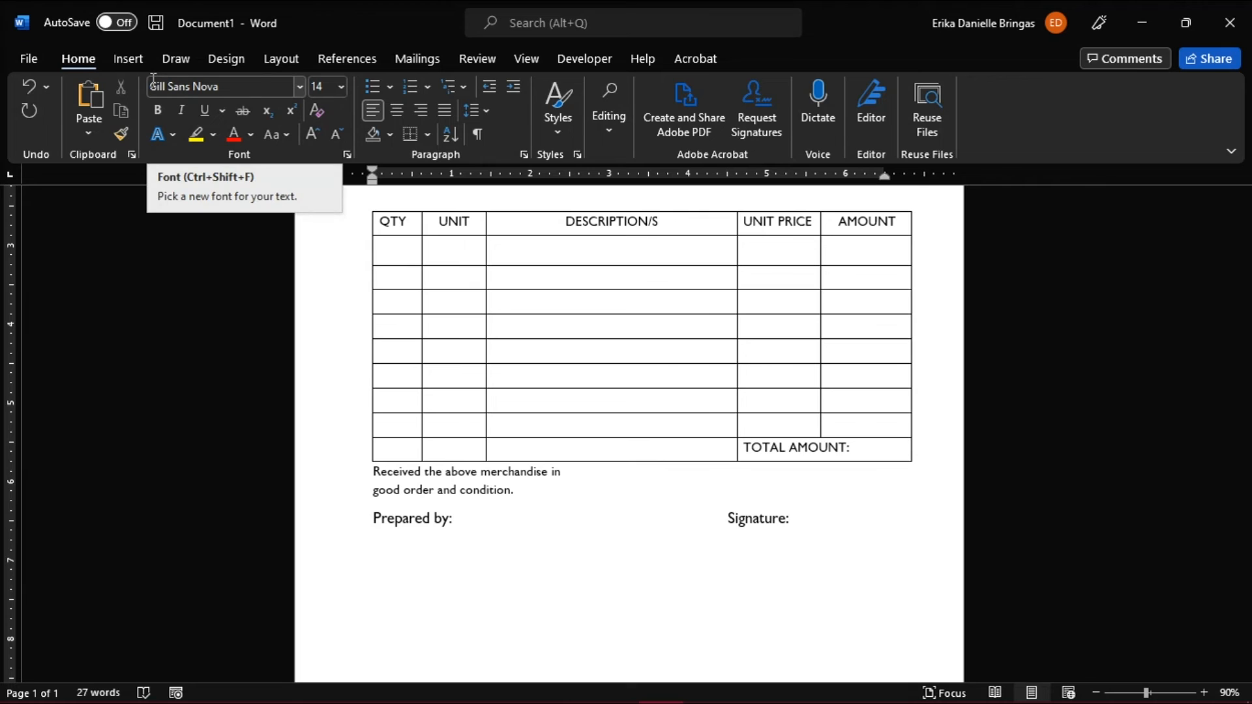
Draw a straight horizontal line shape beneath the Prepared by: label.
left_click(128, 58)
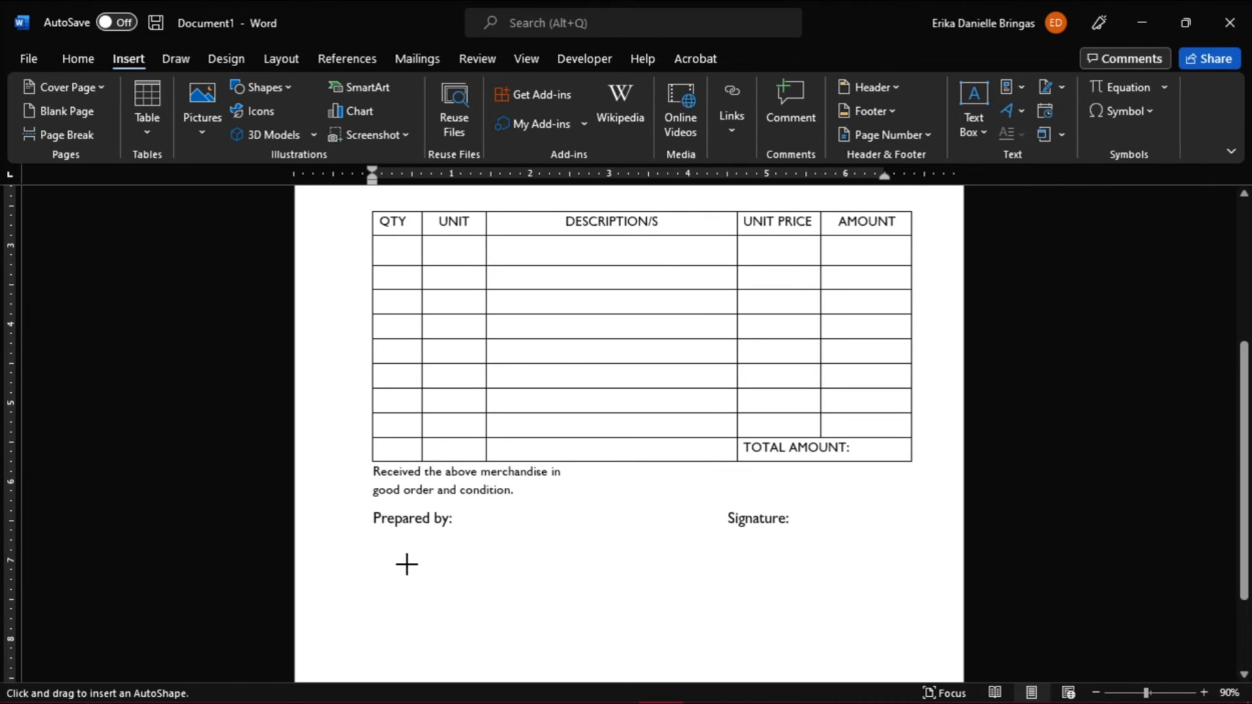
left_click_drag(372, 556, 552, 552)
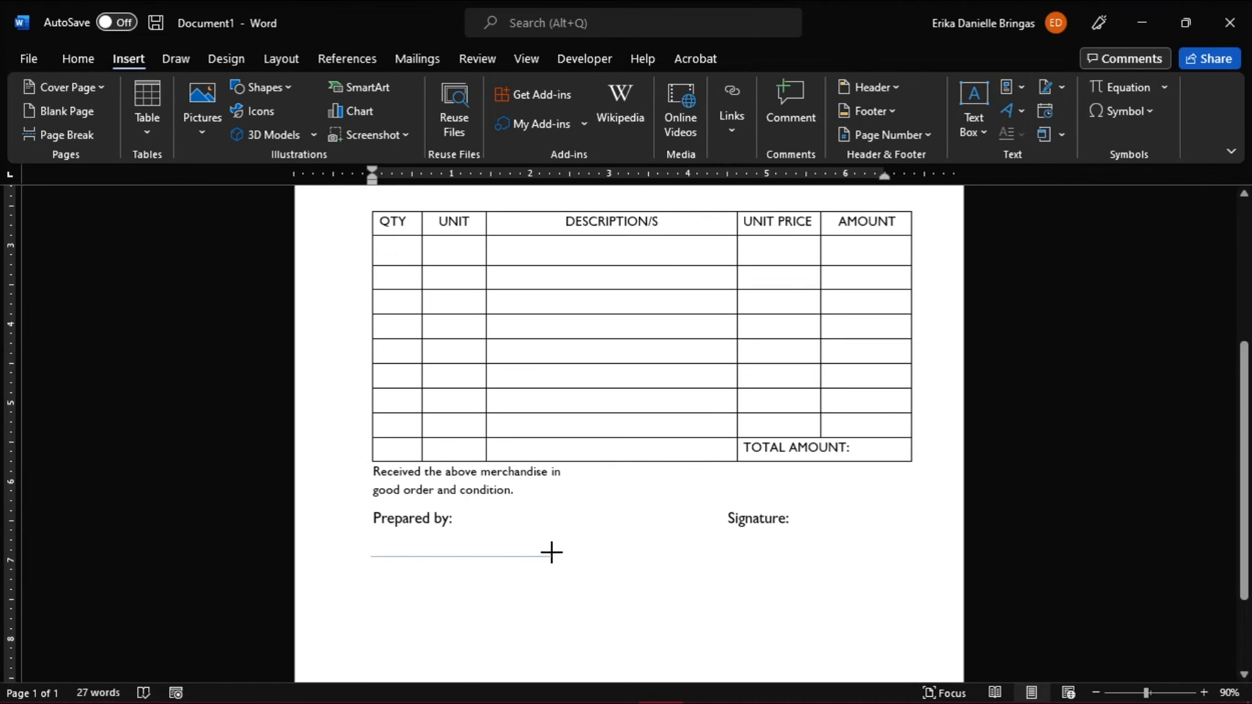
left_click_drag(383, 570, 581, 569)
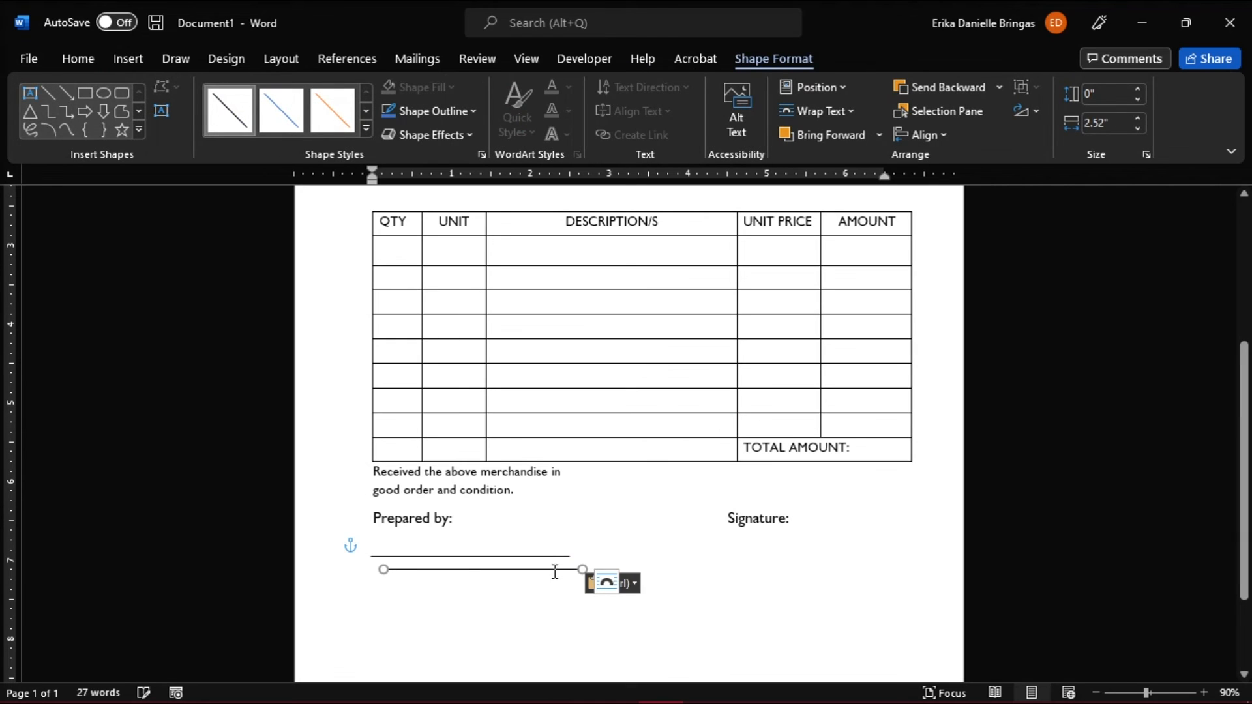